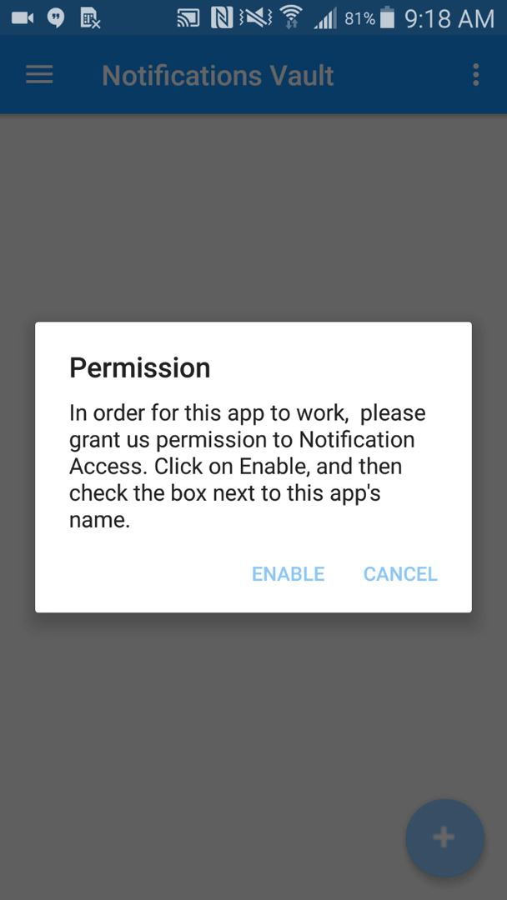
Step: Grant Notifications Vault notification access and confirm the Allow dialog
{"action": "left_click", "coordinate": [288, 573]}
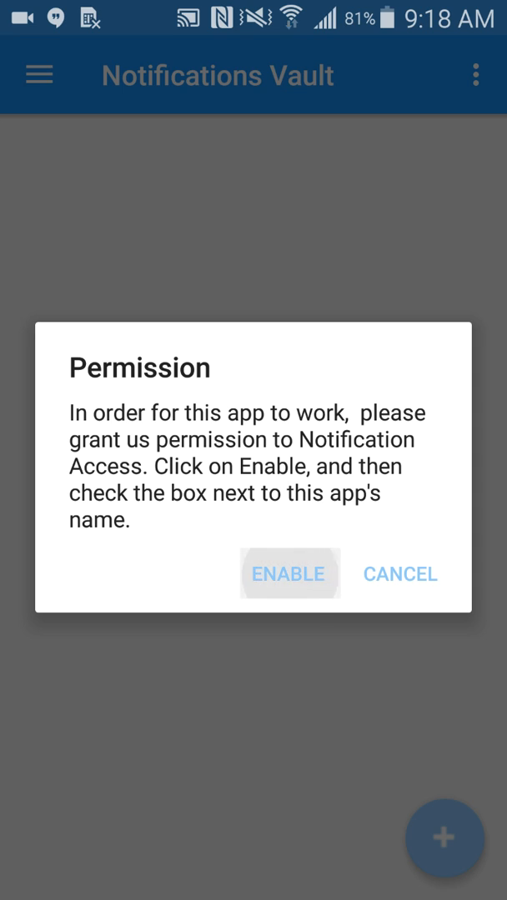
{"action": "left_click", "coordinate": [288, 573]}
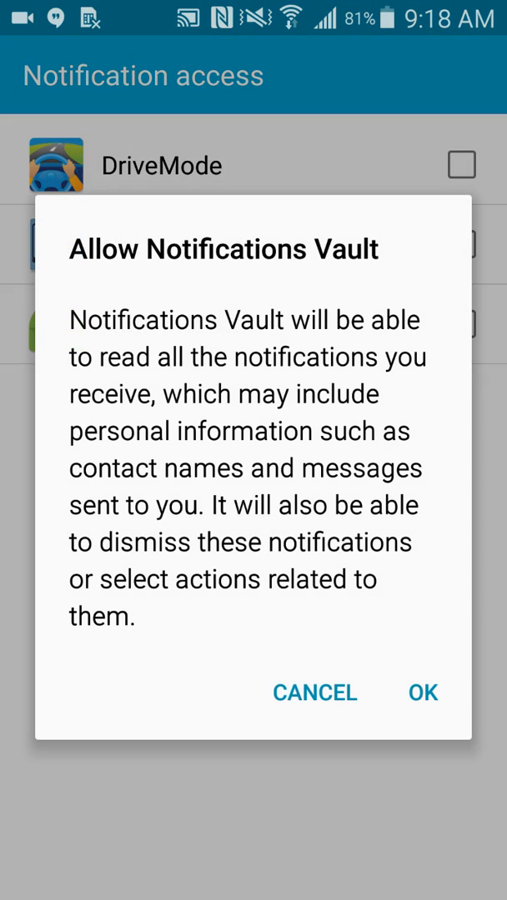
{"action": "left_click", "coordinate": [422, 692]}
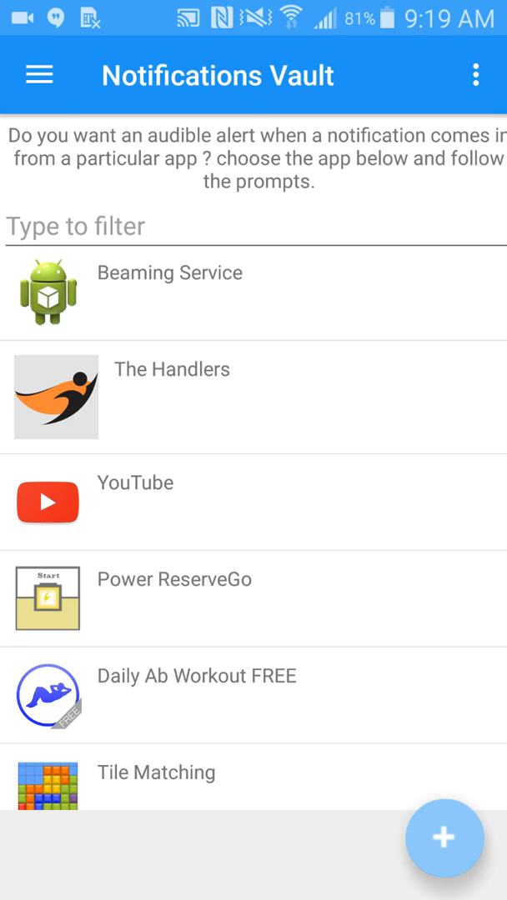
Step: Scroll through the installed apps in the audible alert list
{"action": "scroll", "scroll_direction": "down", "scroll_amount": 3}
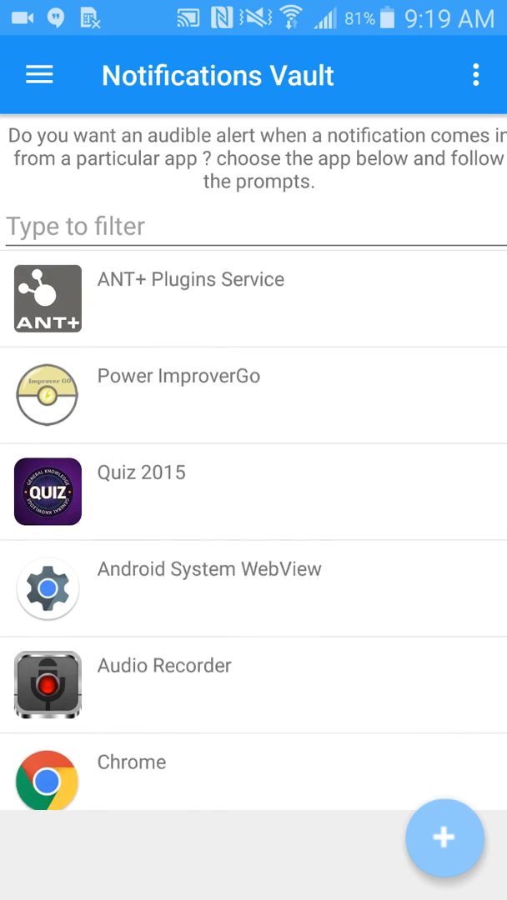
{"action": "scroll", "scroll_direction": "down", "scroll_amount": 3}
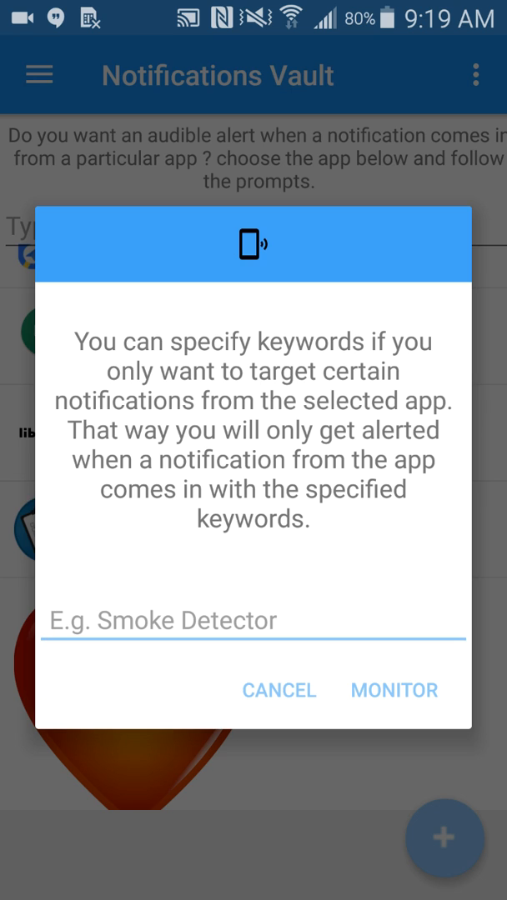
Step: Start monitoring Hangouts from the keyword dialog, then go to the settings page
{"action": "left_click", "coordinate": [252, 619]}
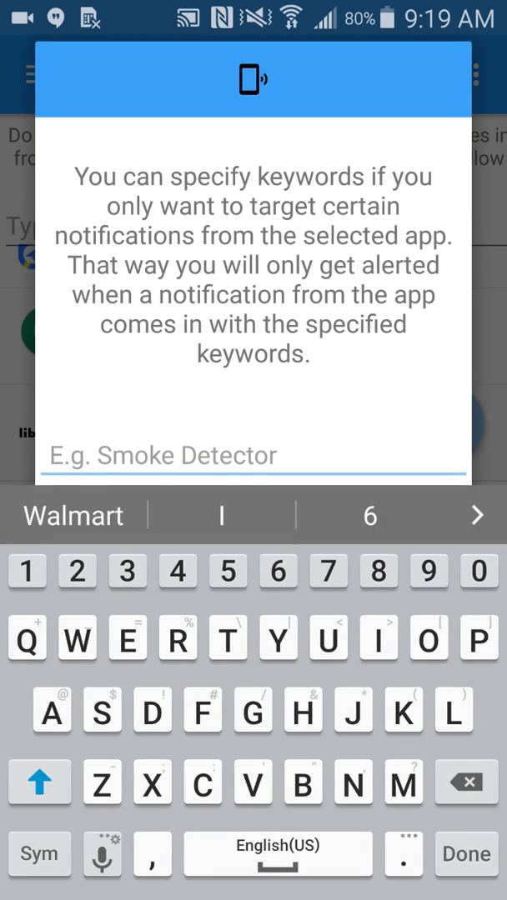
{"action": "type", "text": "F"}
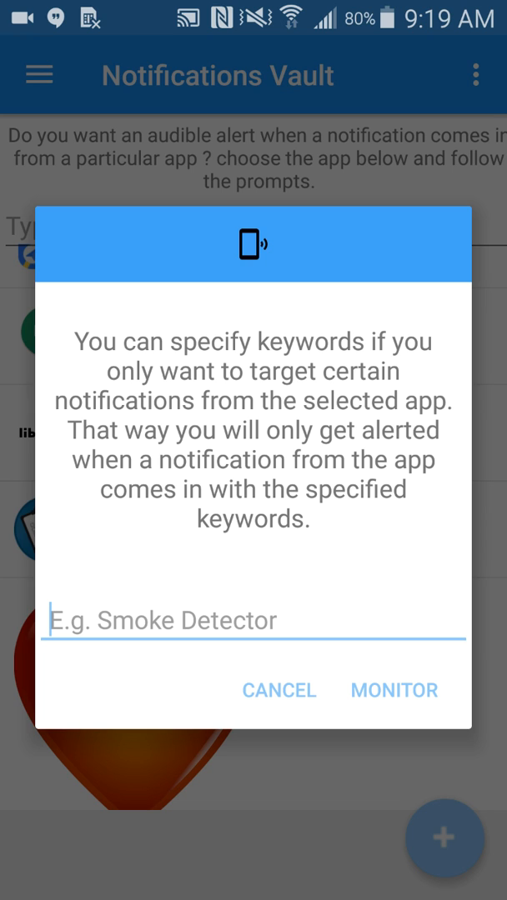
{"action": "left_click", "coordinate": [393, 690]}
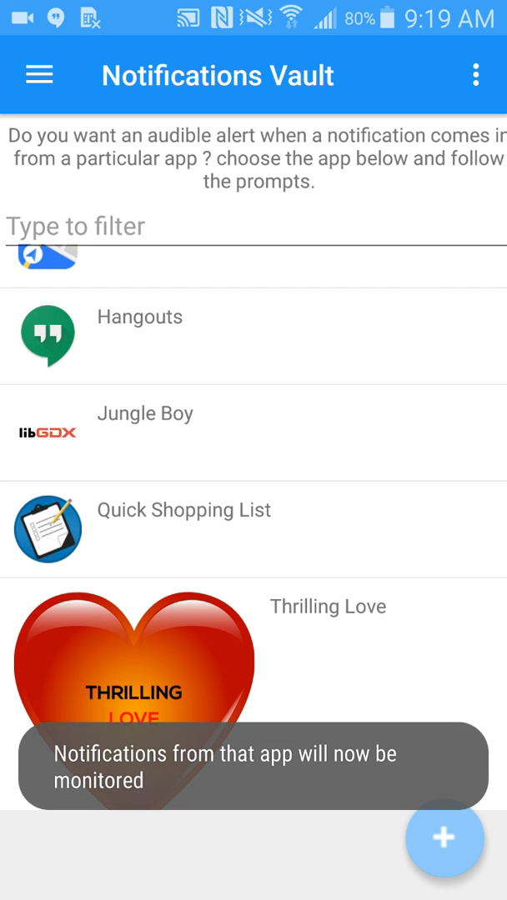
{"action": "left_click", "coordinate": [37, 74]}
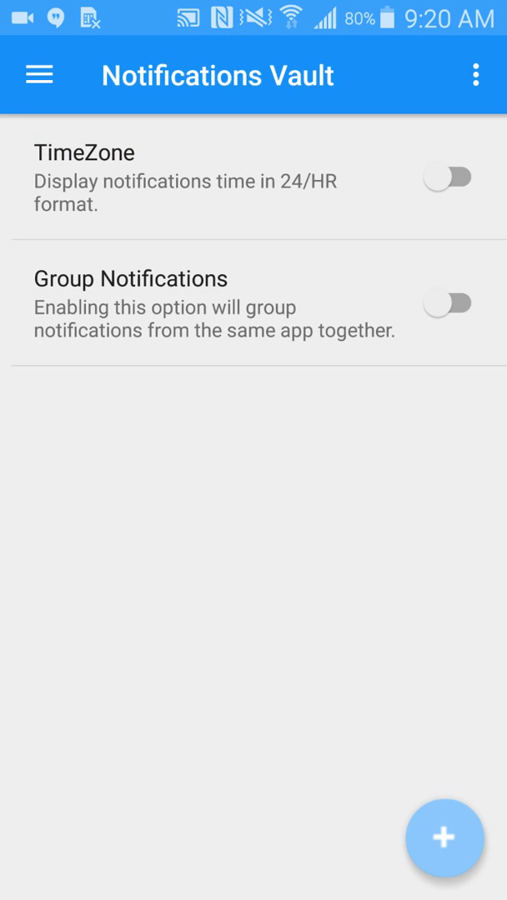
Step: Turn on the TimeZone 24/HR toggle and return to the captured notifications
{"action": "left_click", "coordinate": [447, 177]}
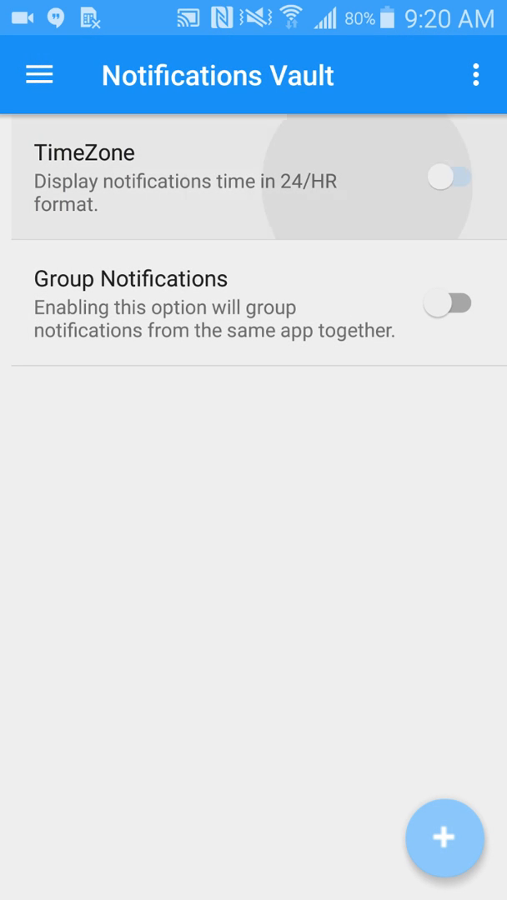
{"action": "left_click", "coordinate": [447, 176]}
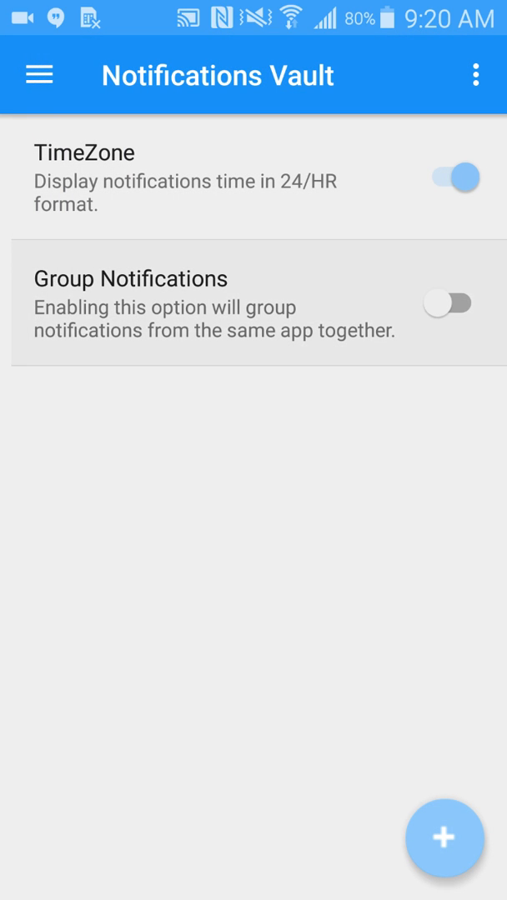
{"action": "left_click", "coordinate": [38, 75]}
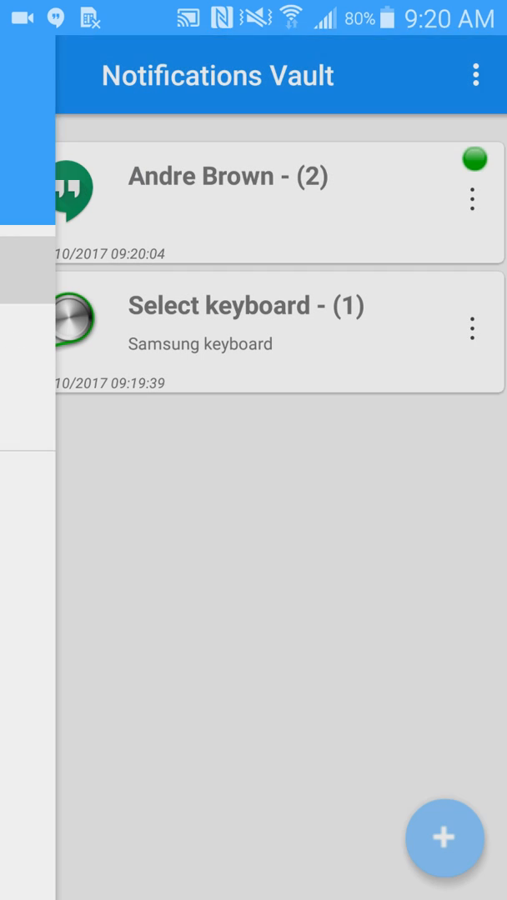